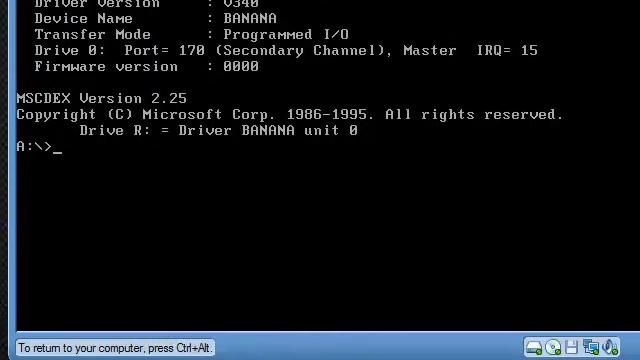
List the Windows 95 CD contents on drive R, return to A: and start FDISK
text(f)
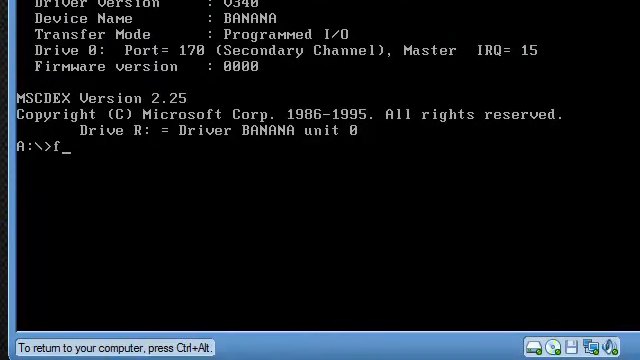
key(Backspace)
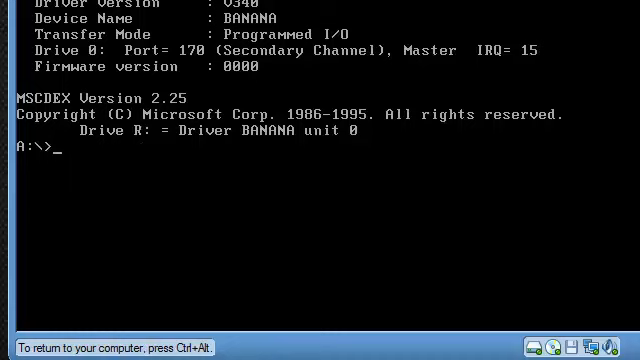
text(r:)
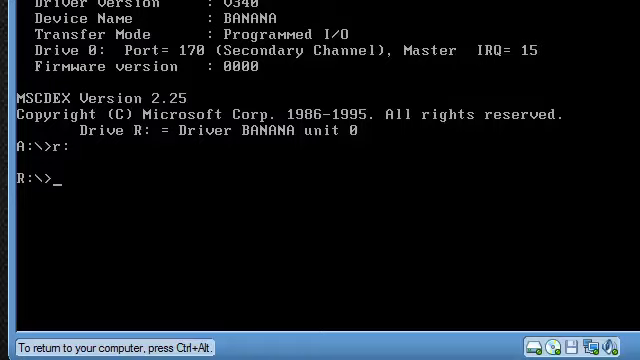
text(dir)
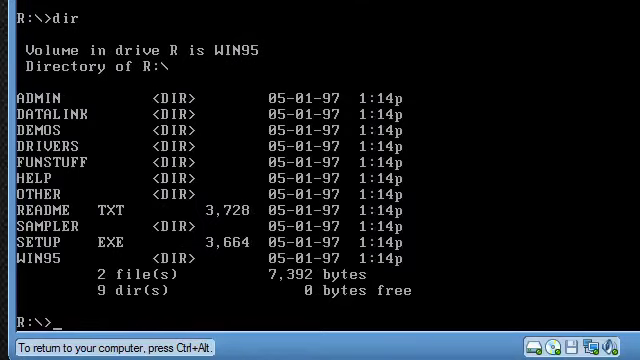
text(a:)
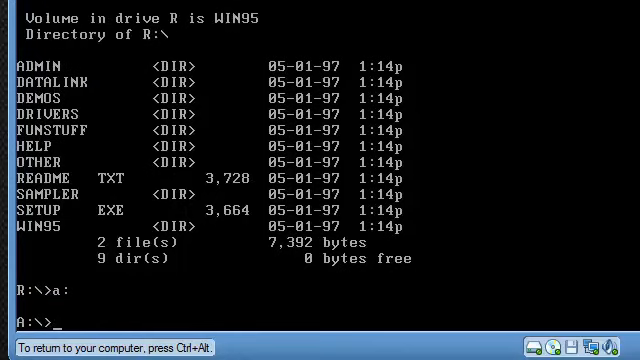
text(fdisk)
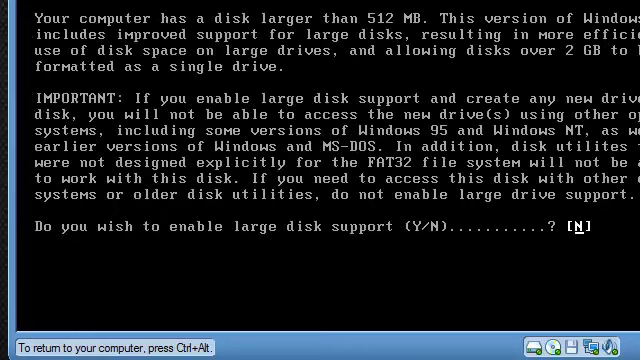
Answer Y to enable large disk support and create the primary DOS partition
text(Y)
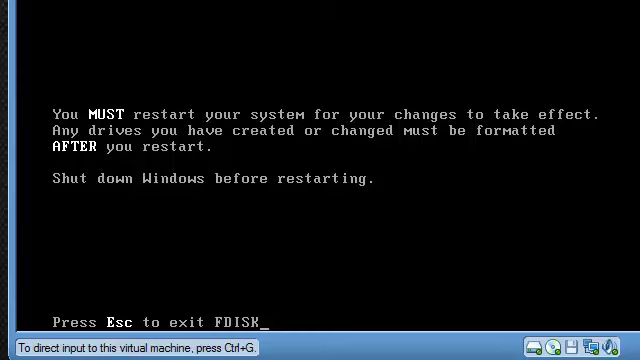
Reset the virtual machine and confirm so it reboots to the DOS prompt
click(232, 38)
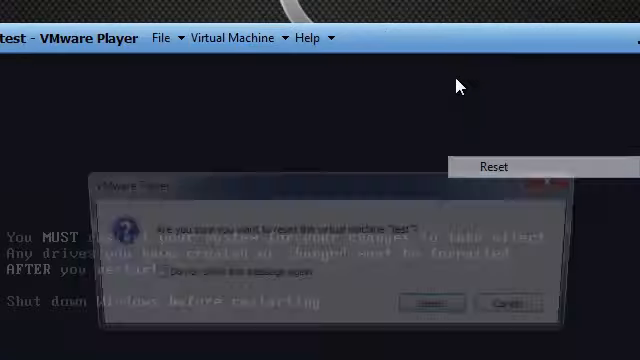
click(504, 300)
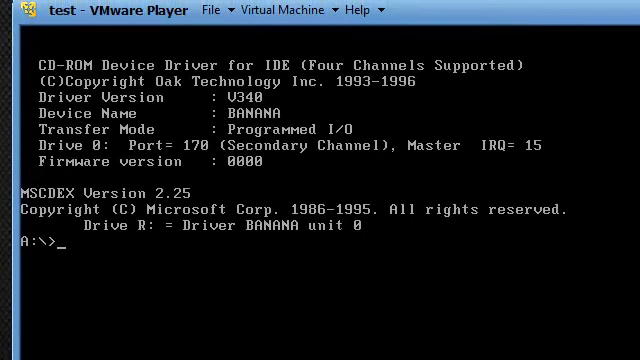
Show the FORMAT /? help, then start formatting drive C with system files (/s)
text(f)
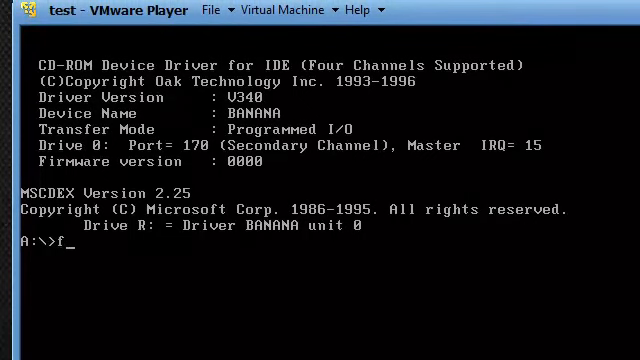
key(Backspace)
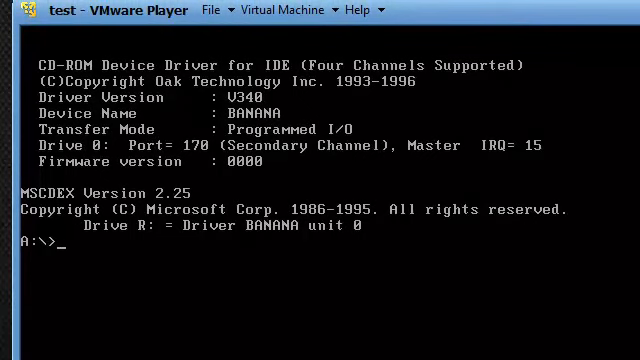
text(format /?)
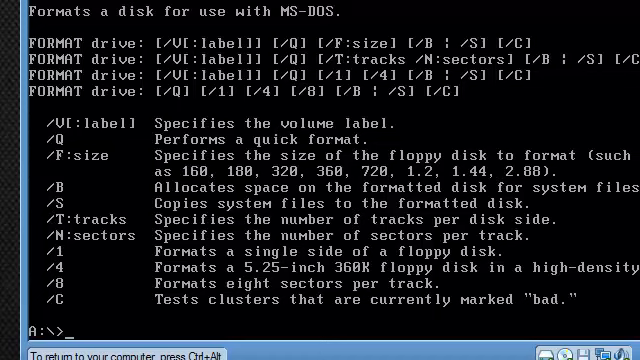
text(format c: /s)
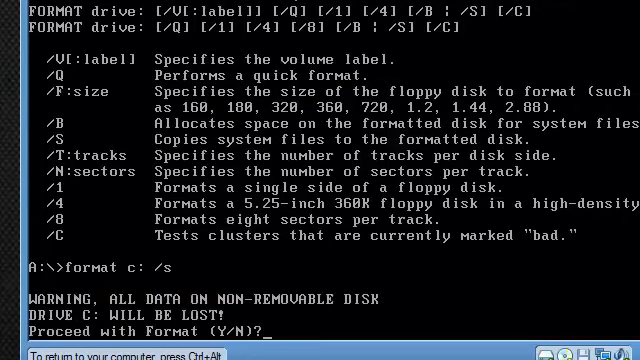
Confirm the format of drive C with Y and answer the volume label prompt
text(y)
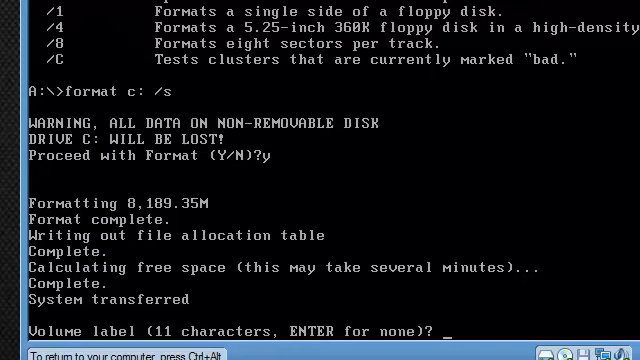
text(windows)
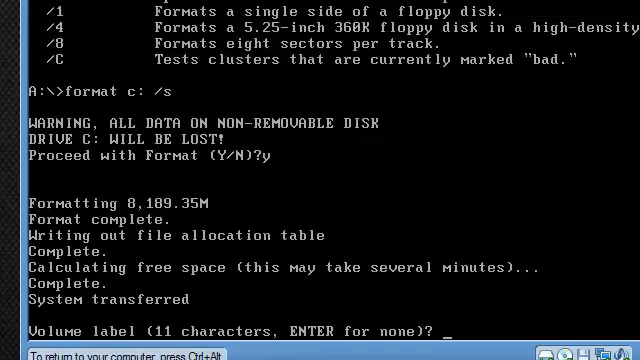
text(i love you)
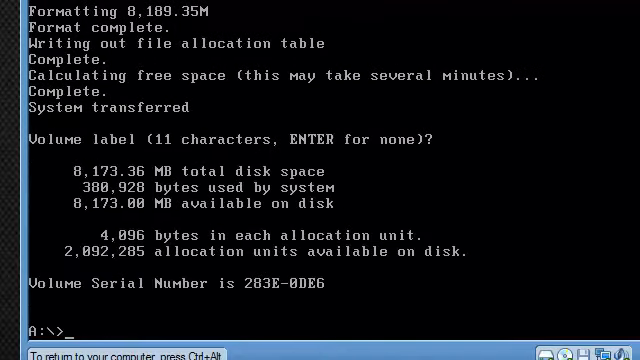
Switch to CD drive R, list its contents and enter the WIN95 folder
text(r:)
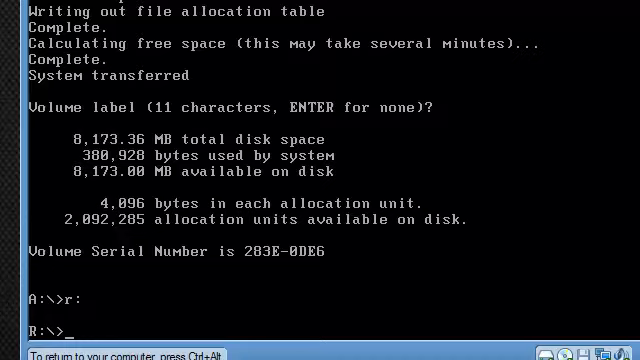
text(dir)
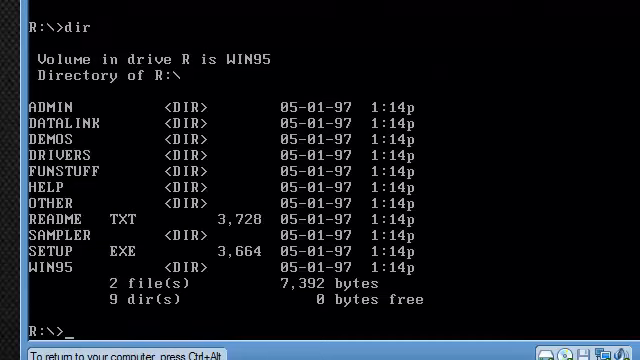
text(cd win95)
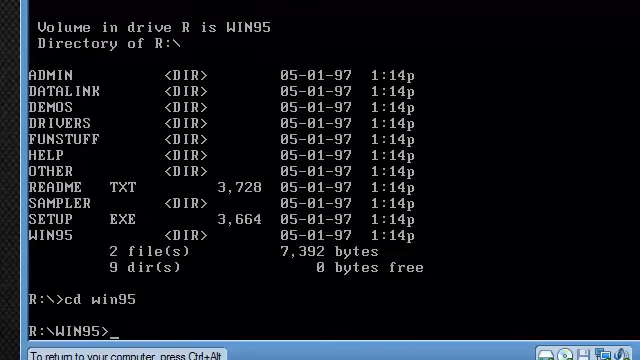
Make a C:\CABS folder and copy all *.* WIN95 files into it
text(co)
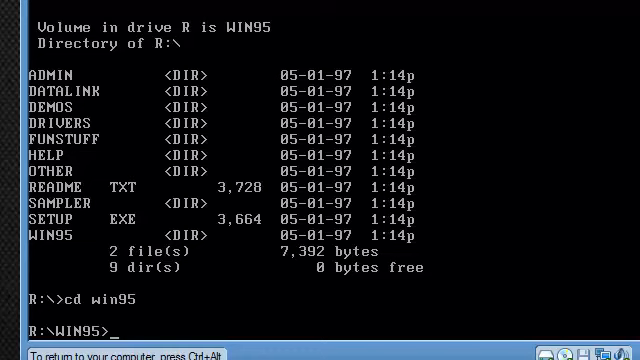
text(md)
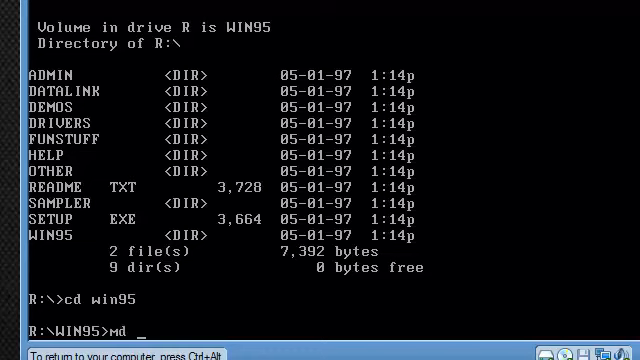
text(c:\cabs)
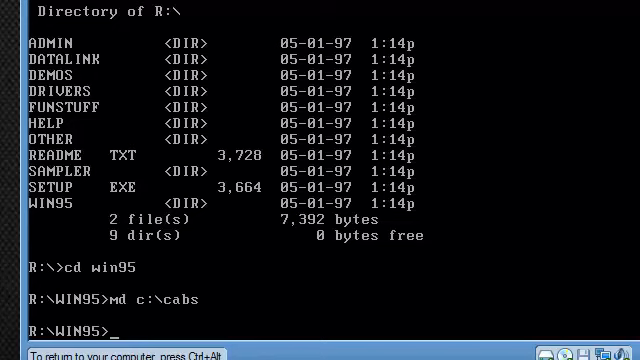
text(copy &)
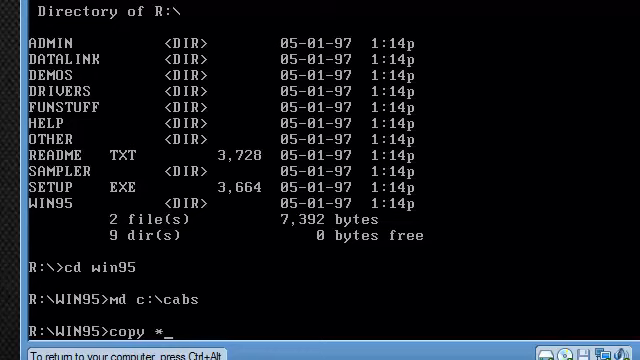
text(.*)
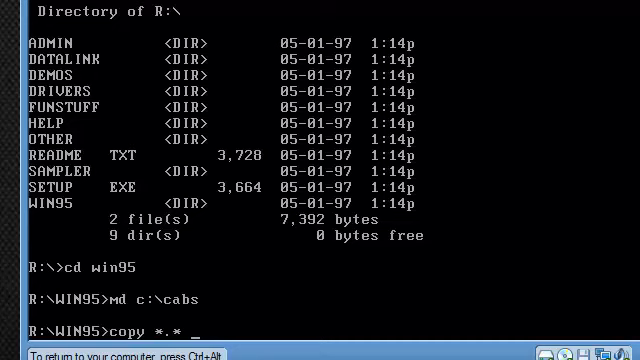
text(c:\cabs)
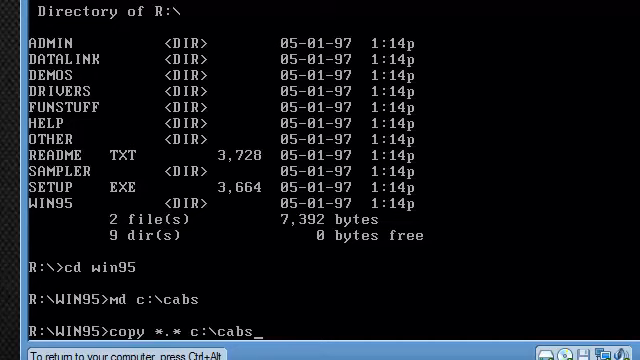
key(Return)
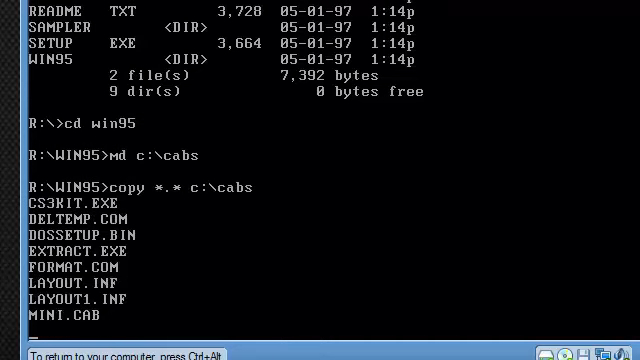
scroll(down, 3)
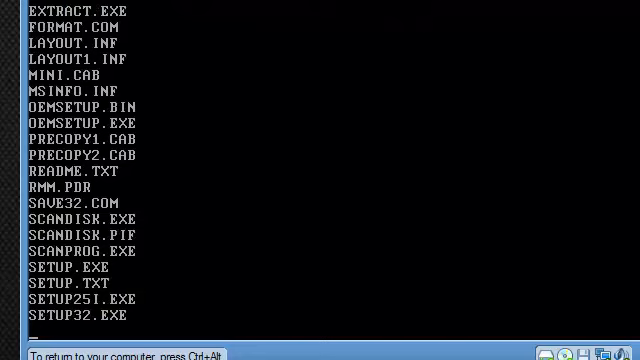
scroll(down, 3)
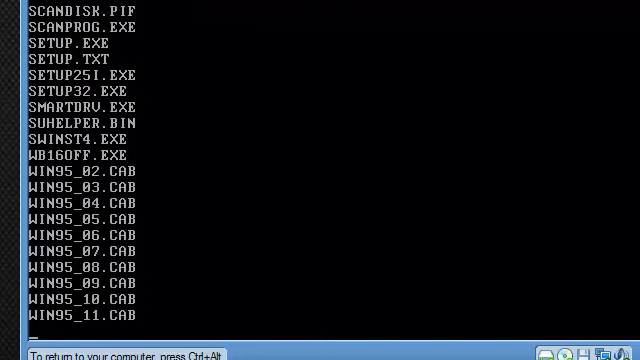
scroll(down, 3)
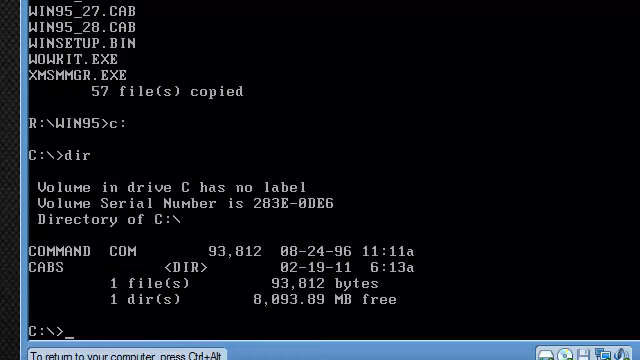
Enter the CABS folder on drive C and launch the Windows 95 SETUP program
text(di)
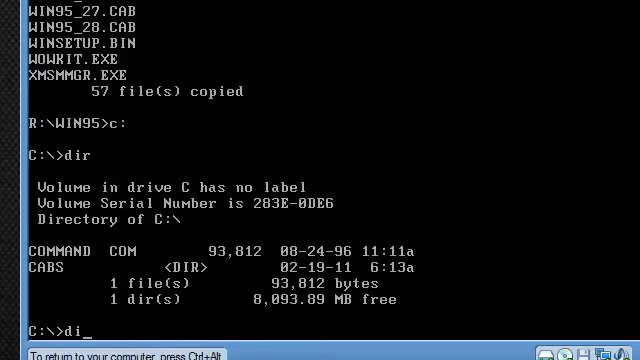
text(d cab)
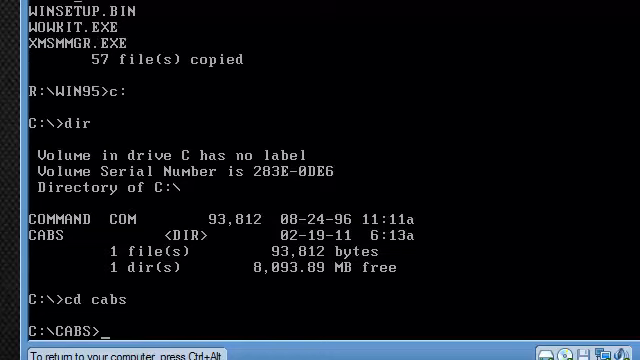
text(setup)
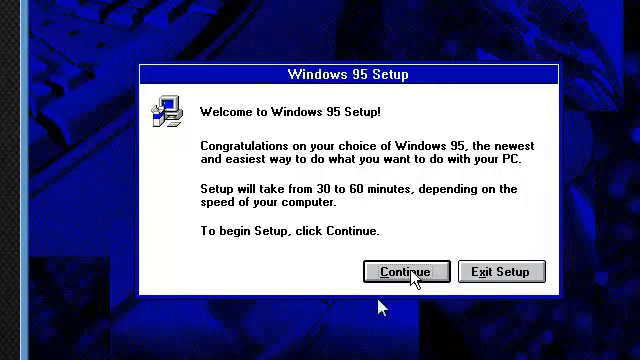
Continue past the Windows 95 Setup welcome screen to the license agreement
click(404, 272)
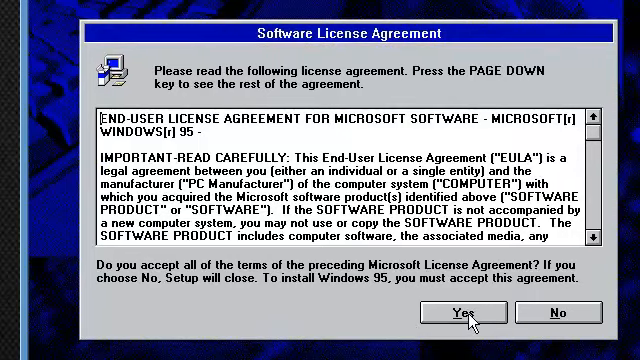
Accept the license and keep defaults: C:\WINDOWS folder, Typical setup, no certificate number
click(460, 316)
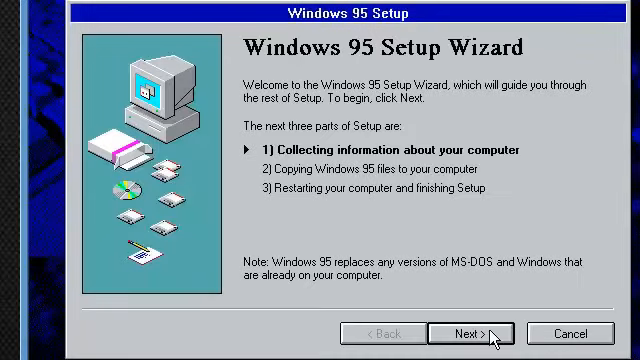
click(470, 332)
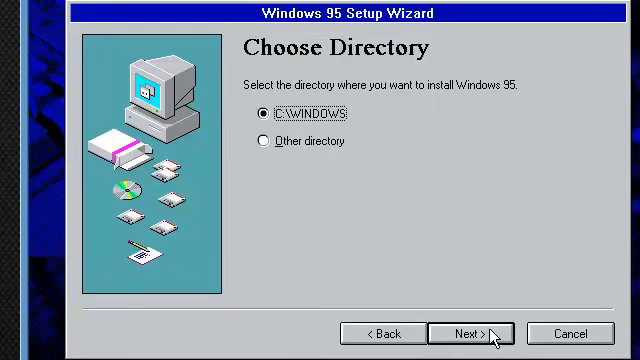
click(470, 332)
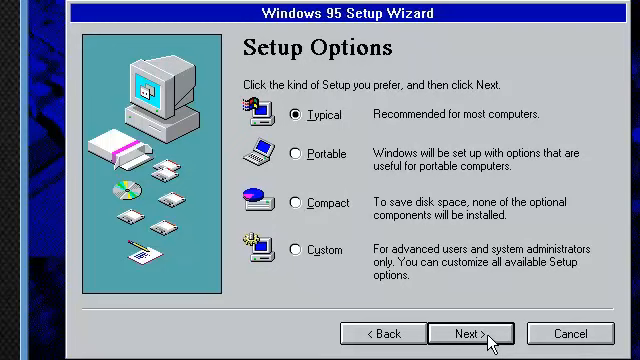
click(464, 332)
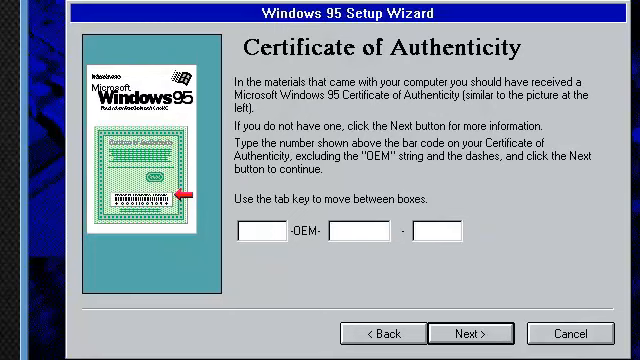
click(472, 332)
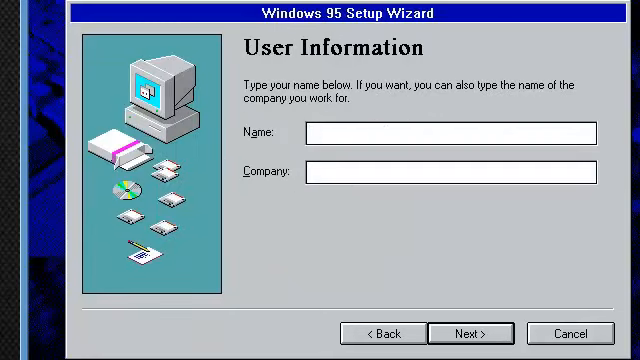
Enter the user name 'curemymind' in User Information and proceed to hardware analysis
click(360, 132)
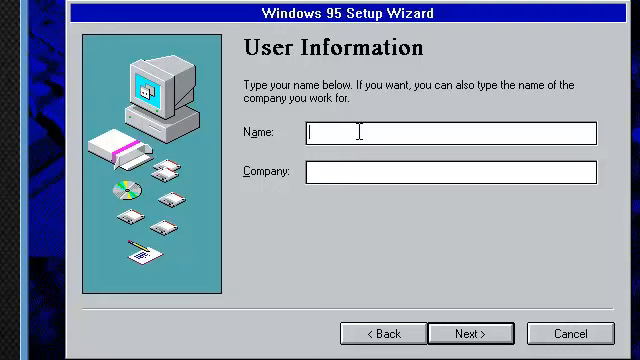
text(curemymind)
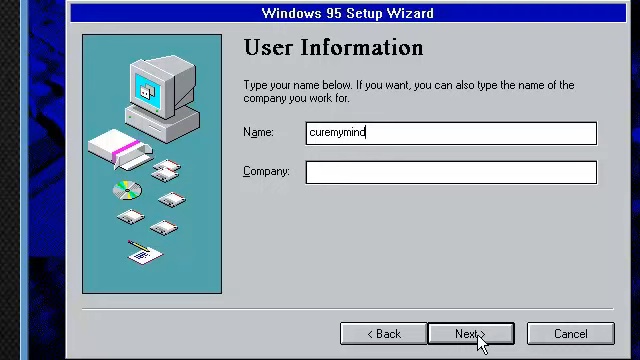
click(470, 332)
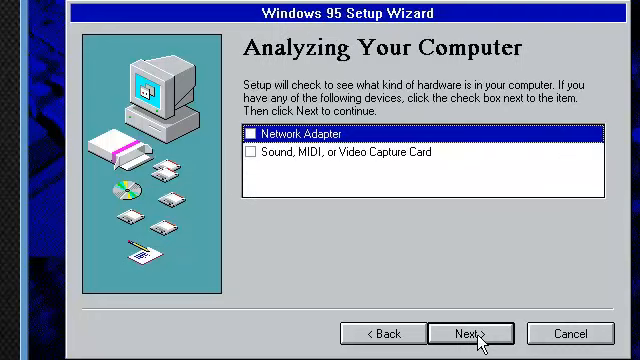
Mark the network and sound hardware for detection, run the analysis, and keep the common components
click(248, 136)
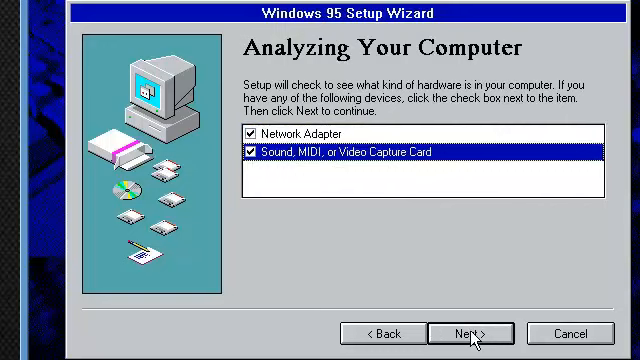
click(472, 332)
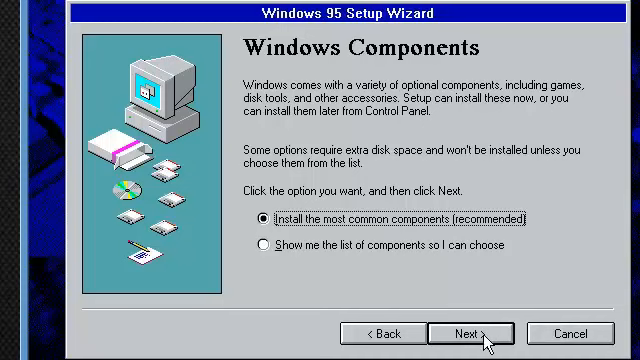
click(470, 332)
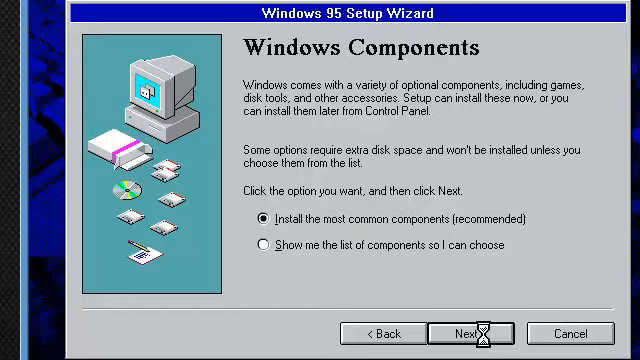
click(468, 332)
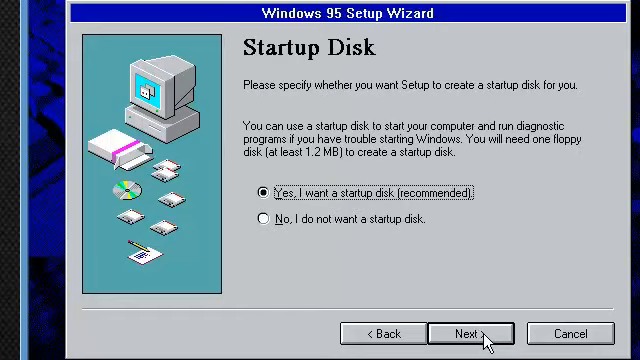
Decline the startup disk and let setup begin copying the Windows 95 files
click(260, 224)
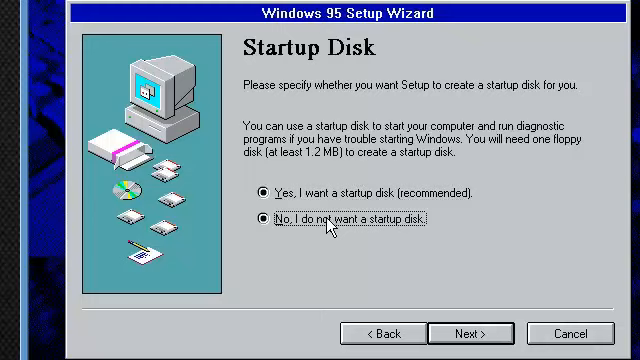
click(468, 332)
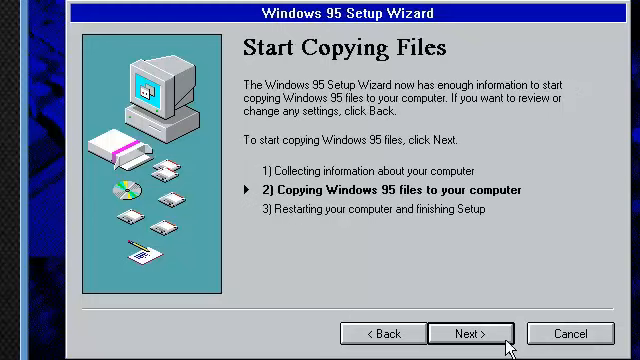
click(468, 332)
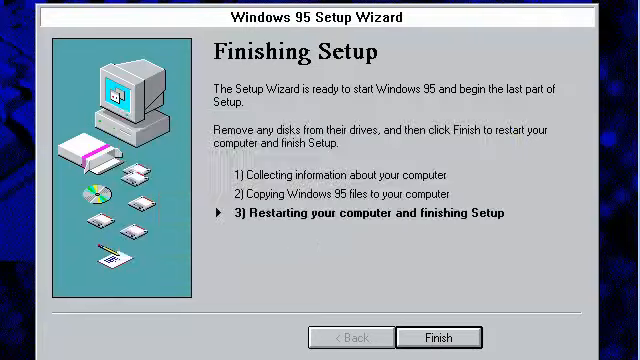
Finish setup to restart, then identify the computer as curemymind in workgroup home
click(444, 336)
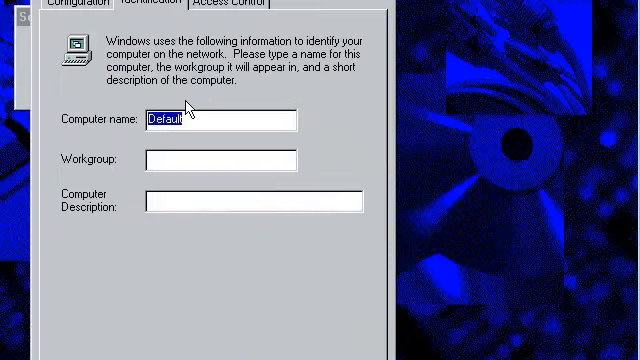
text(curemymind)
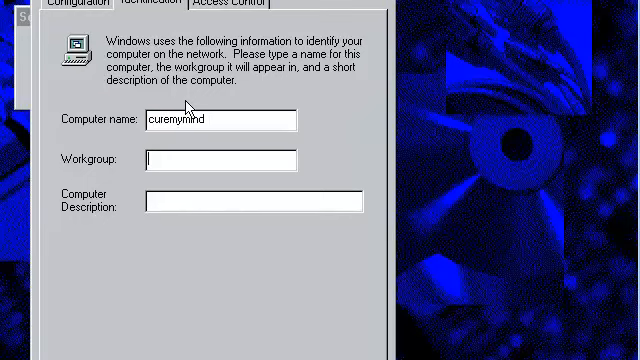
text(home)
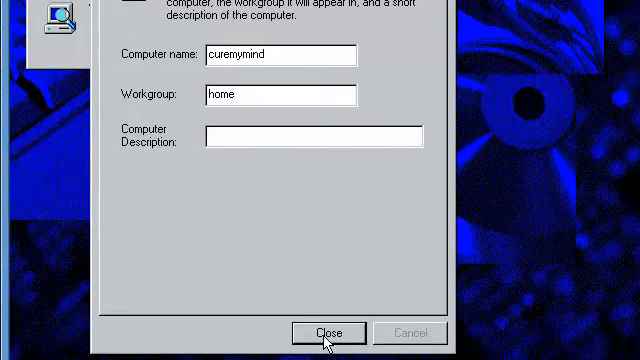
Confirm the network identification and keep Pacific Time as the time zone
click(328, 332)
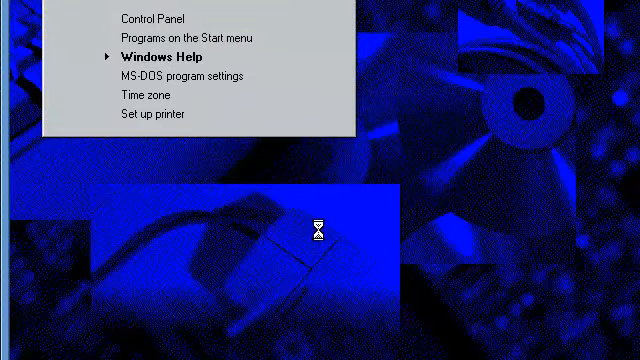
click(158, 92)
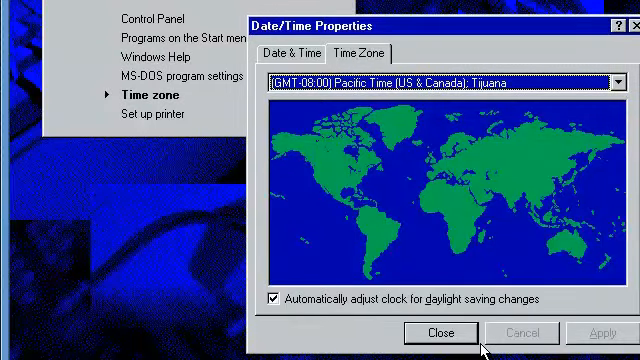
click(622, 84)
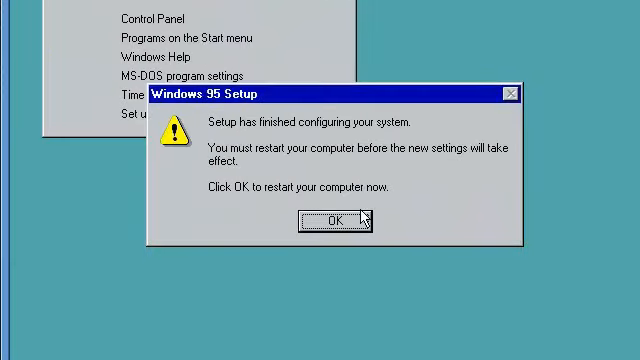
Restart, log on to the network as curemymind with an empty Windows password, reaching the desktop
click(334, 218)
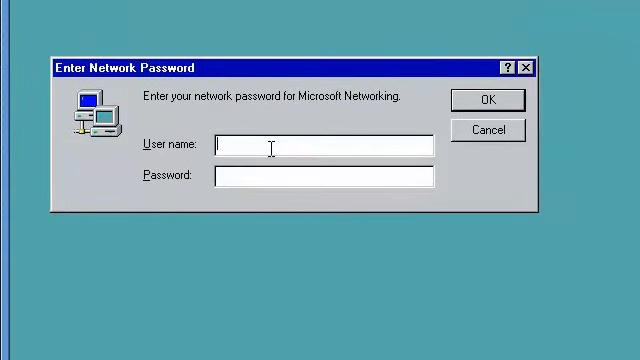
text(curemymind)
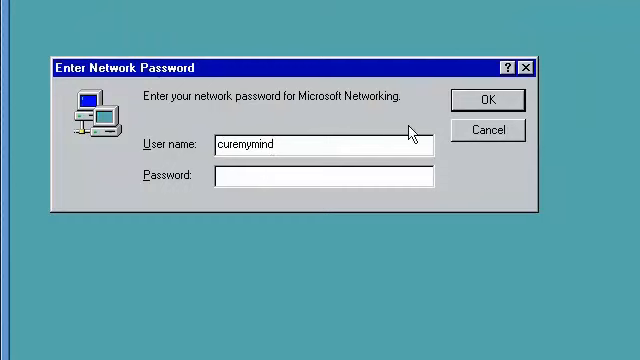
click(488, 100)
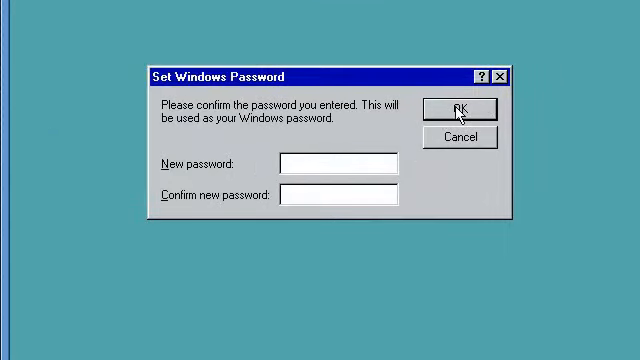
click(460, 108)
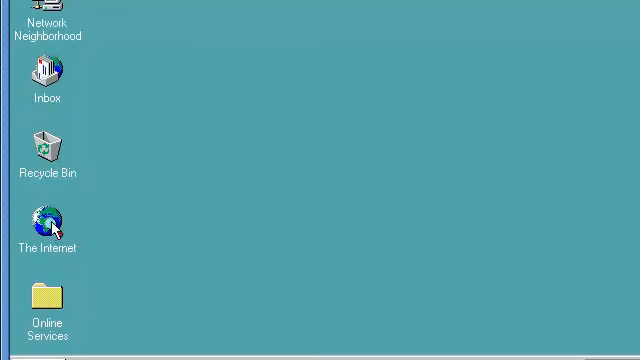
mouse_move(196, 202)
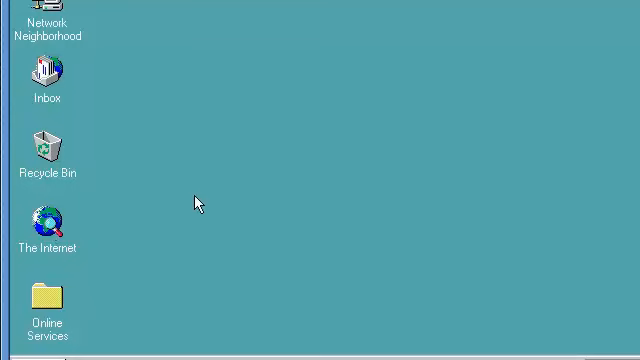
mouse_move(264, 212)
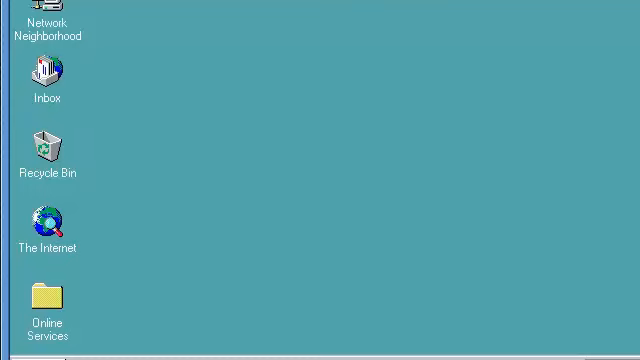
mouse_move(258, 202)
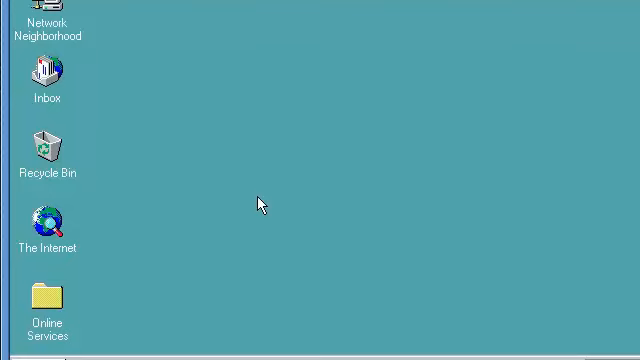
mouse_move(292, 220)
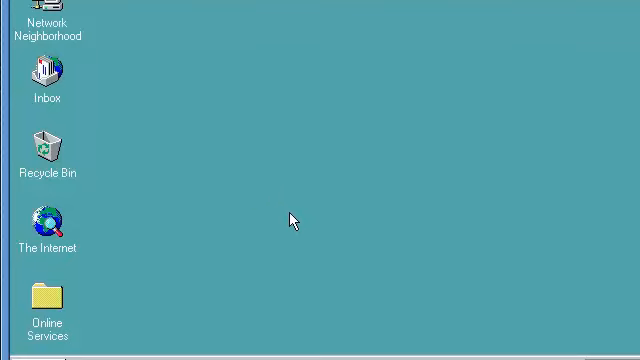